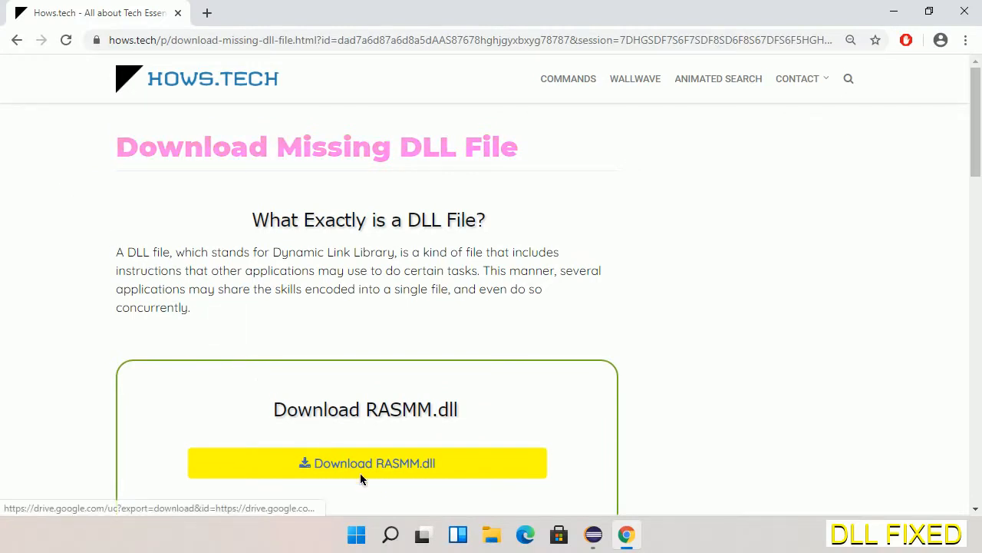
Download RASMM.dll in Chrome, save it to Downloads and bring up its download options.
{"action": "left_click", "coordinate": [206, 13]}
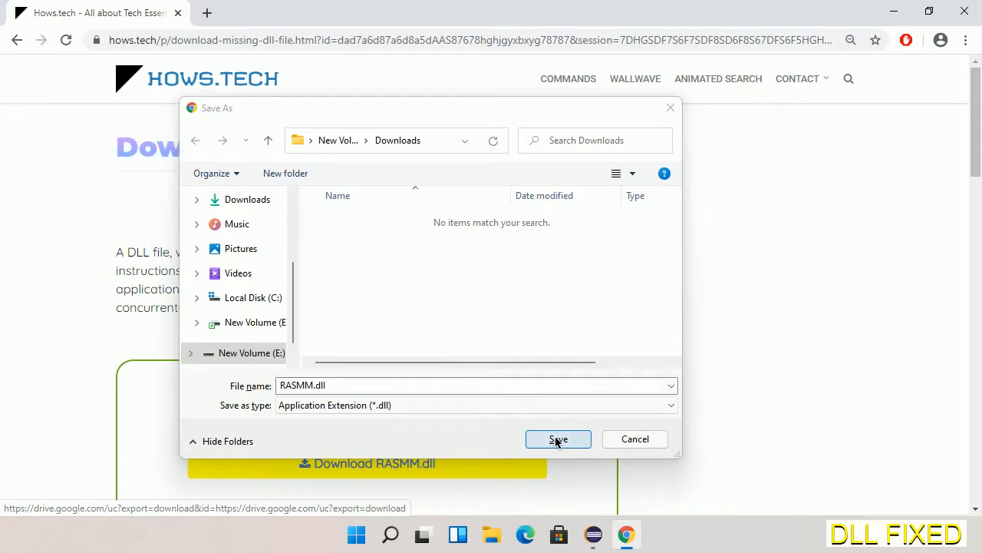
{"action": "left_click", "coordinate": [559, 439]}
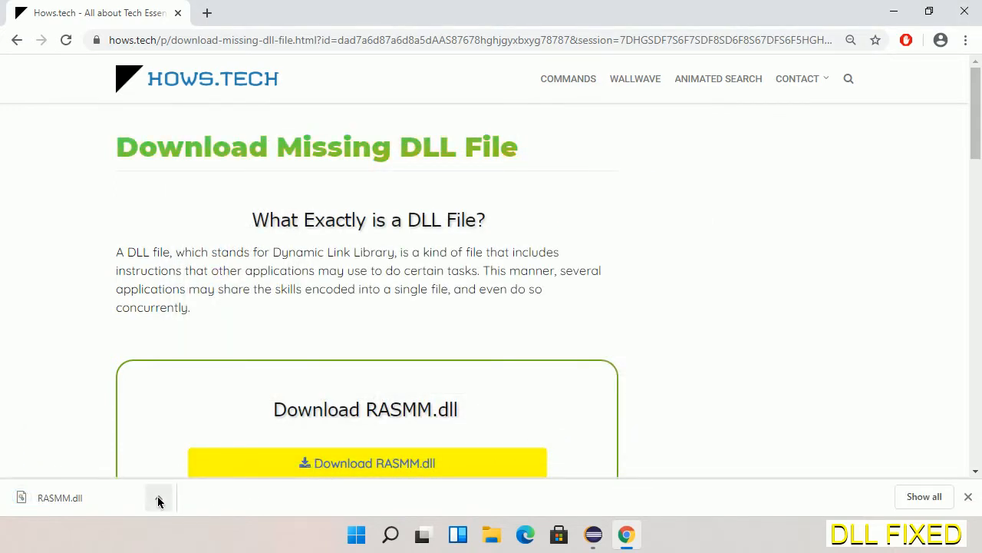
{"action": "left_click", "coordinate": [160, 498]}
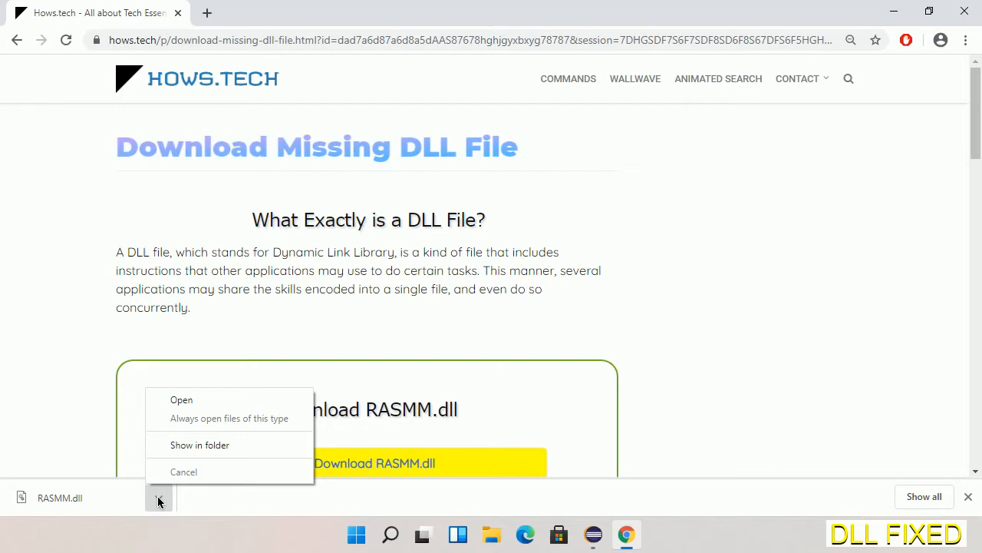
{"action": "mouse_move", "coordinate": [240, 448]}
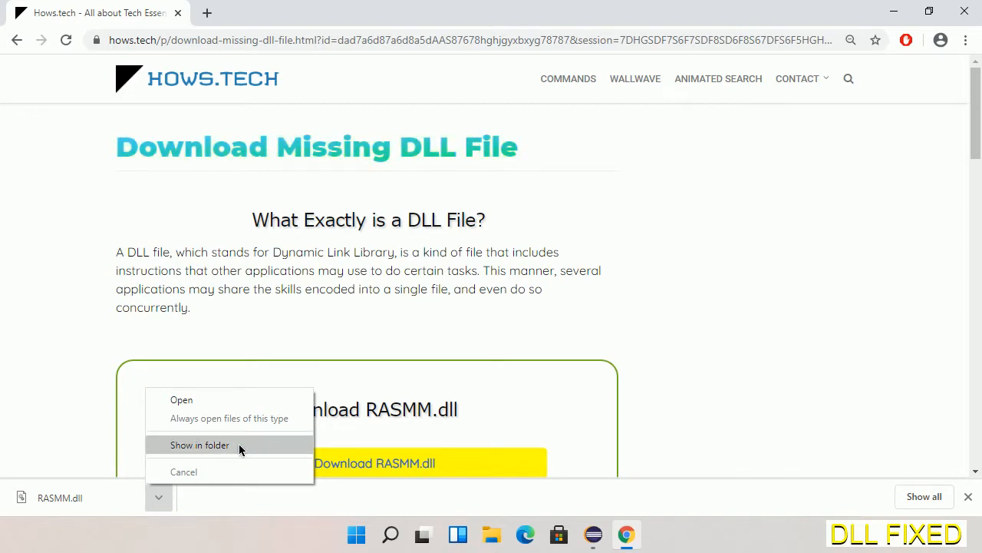
Show RASMM.dll in its Downloads folder and copy it.
{"action": "left_click", "coordinate": [200, 445]}
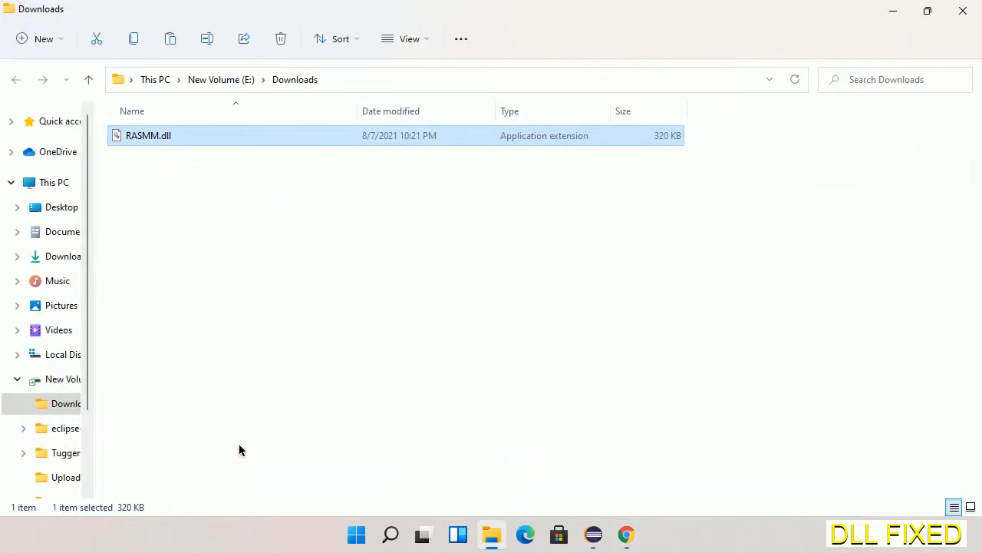
{"action": "mouse_move", "coordinate": [155, 181]}
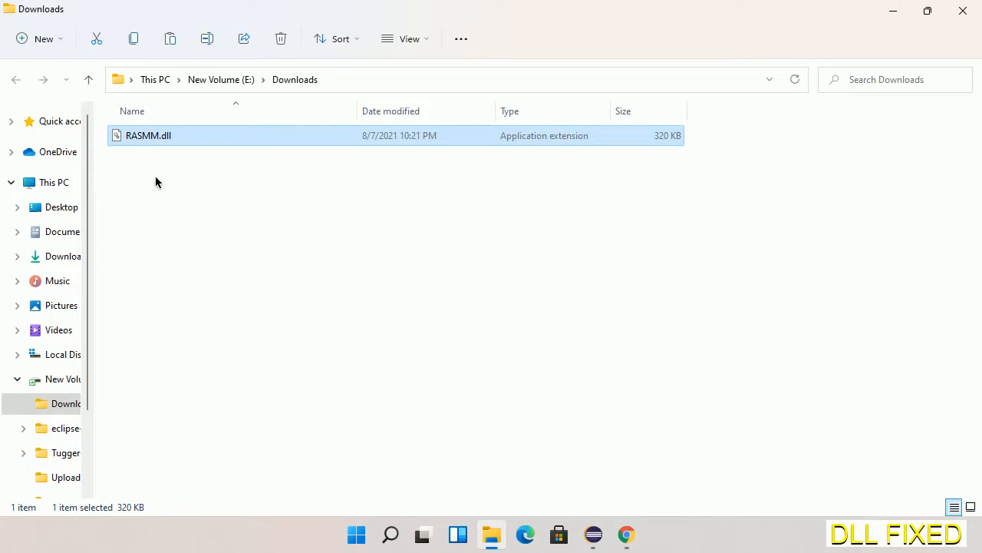
{"action": "right_click", "coordinate": [148, 135]}
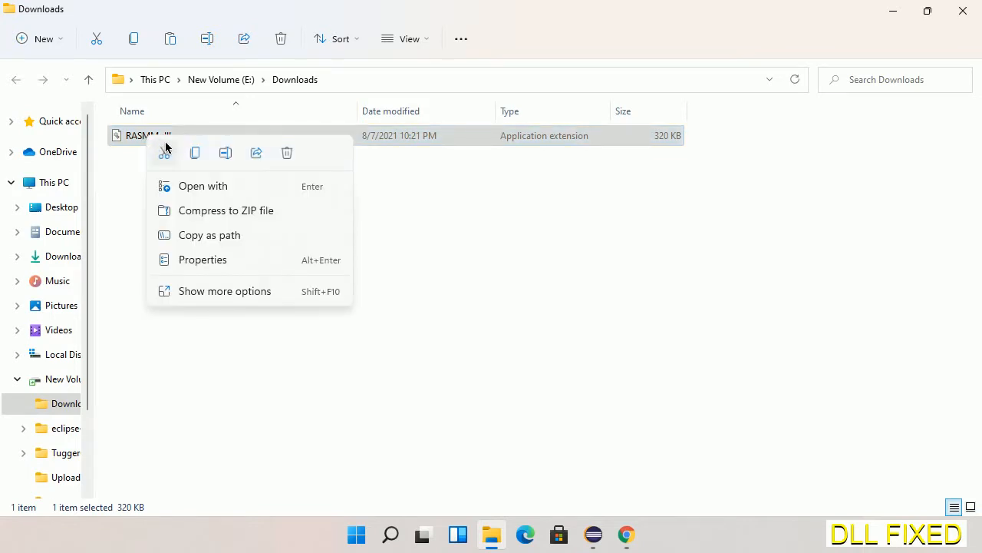
{"action": "mouse_move", "coordinate": [195, 153]}
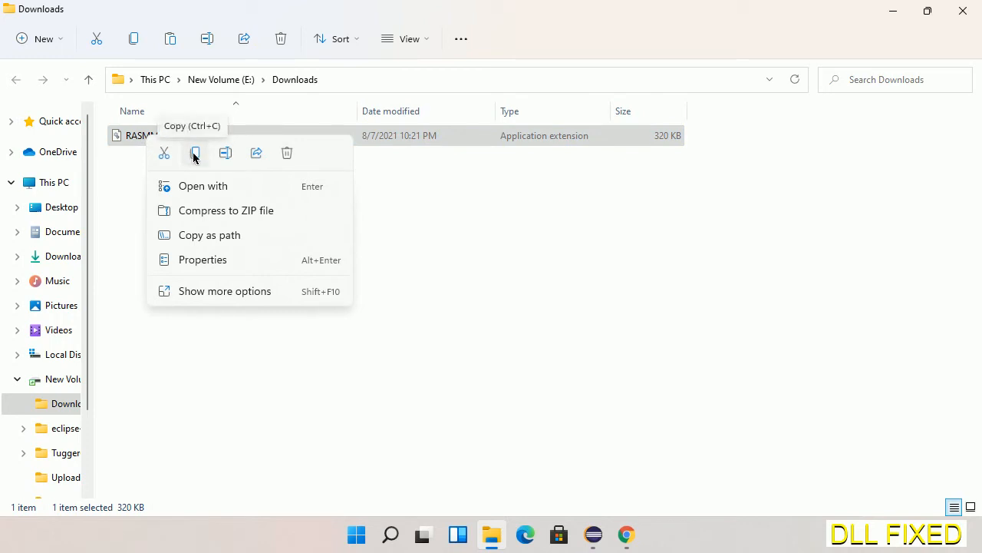
{"action": "left_click", "coordinate": [194, 154]}
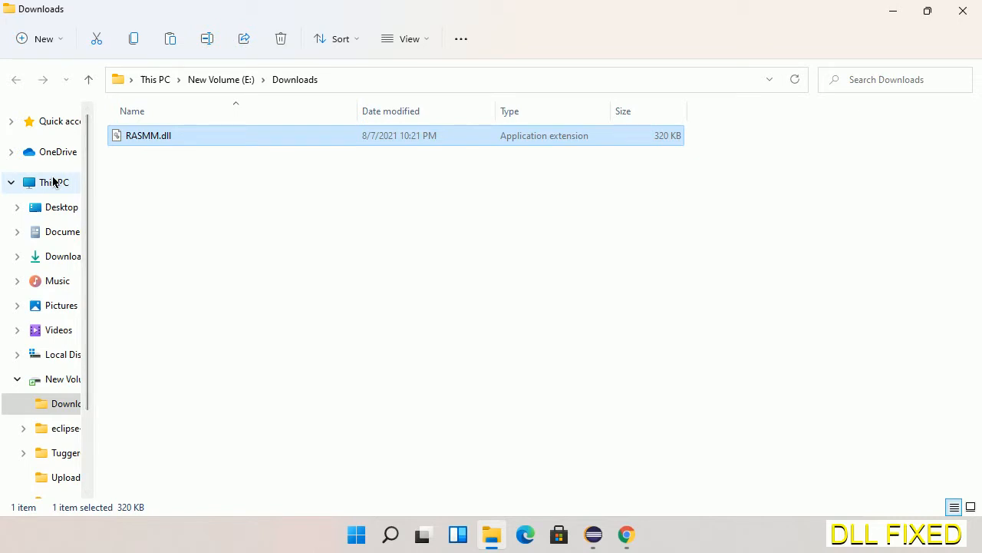
Paste RASMM.dll into C:\Windows\System32, granting administrator permission for the copy.
{"action": "left_click", "coordinate": [54, 181]}
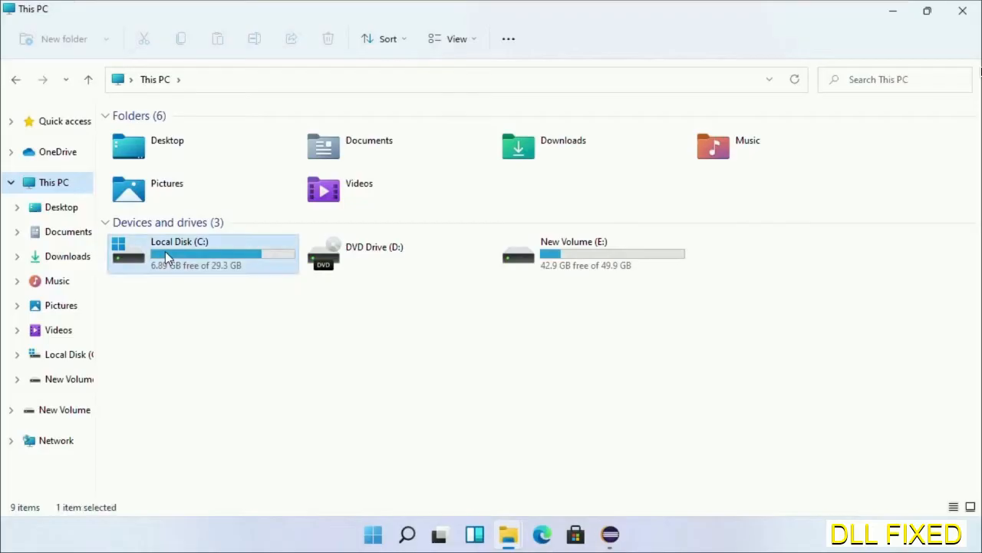
{"action": "double_click", "coordinate": [178, 241]}
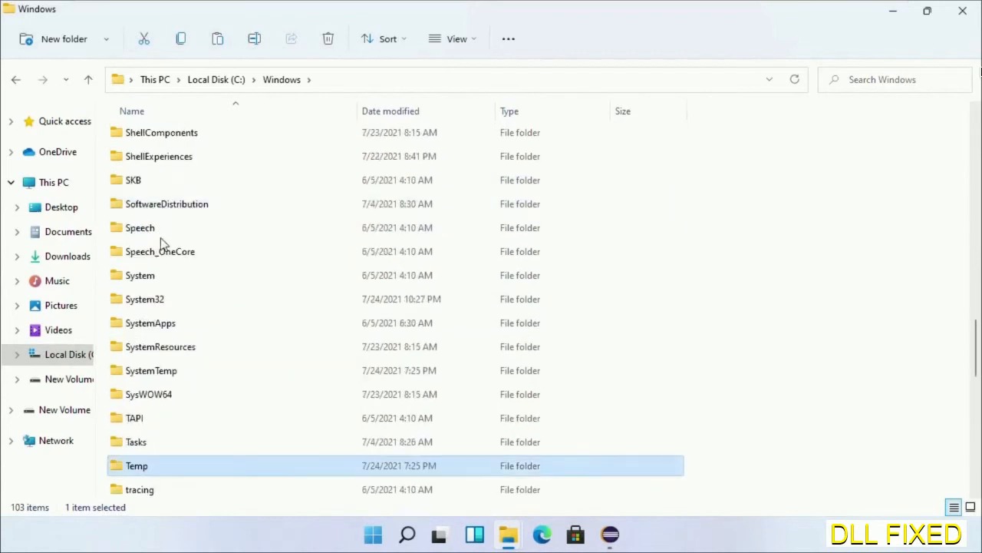
{"action": "double_click", "coordinate": [144, 298]}
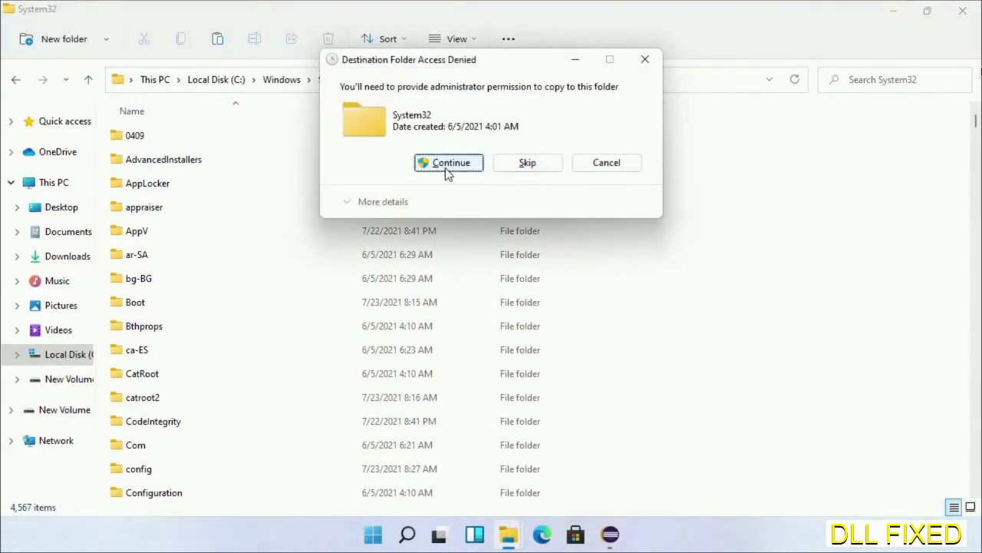
{"action": "left_click", "coordinate": [448, 163]}
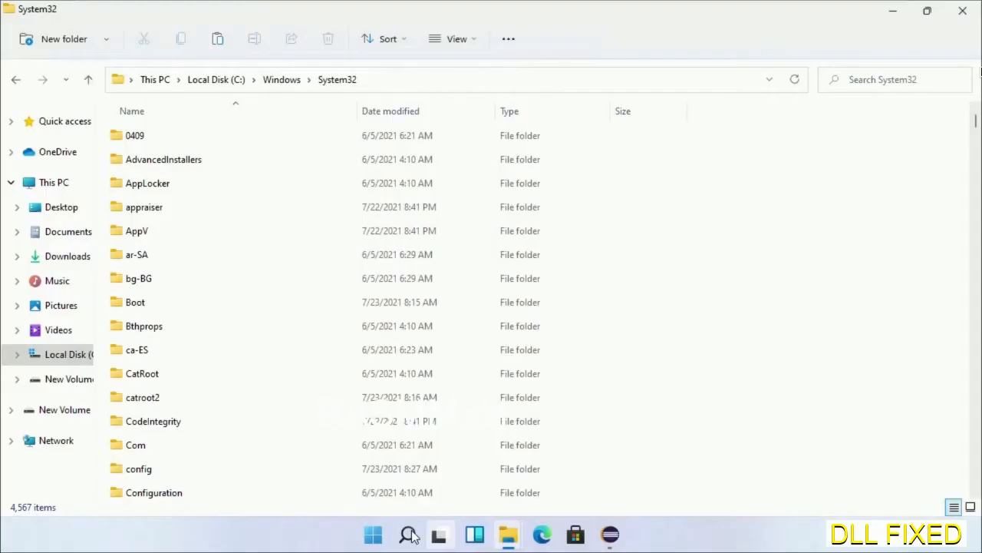
Launch Task Manager as administrator and start creating a new task.
{"action": "left_click", "coordinate": [408, 534]}
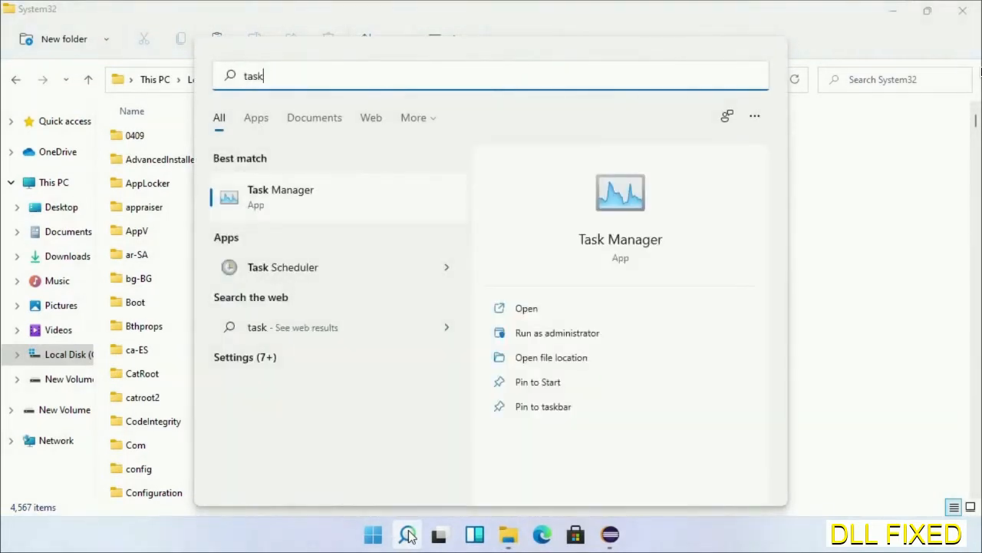
{"action": "right_click", "coordinate": [279, 196]}
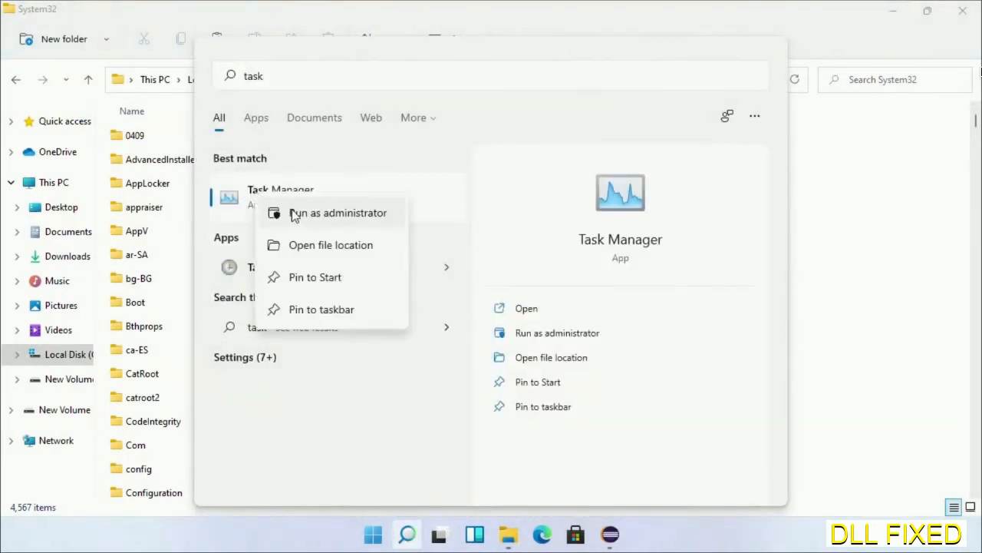
{"action": "left_click", "coordinate": [337, 212]}
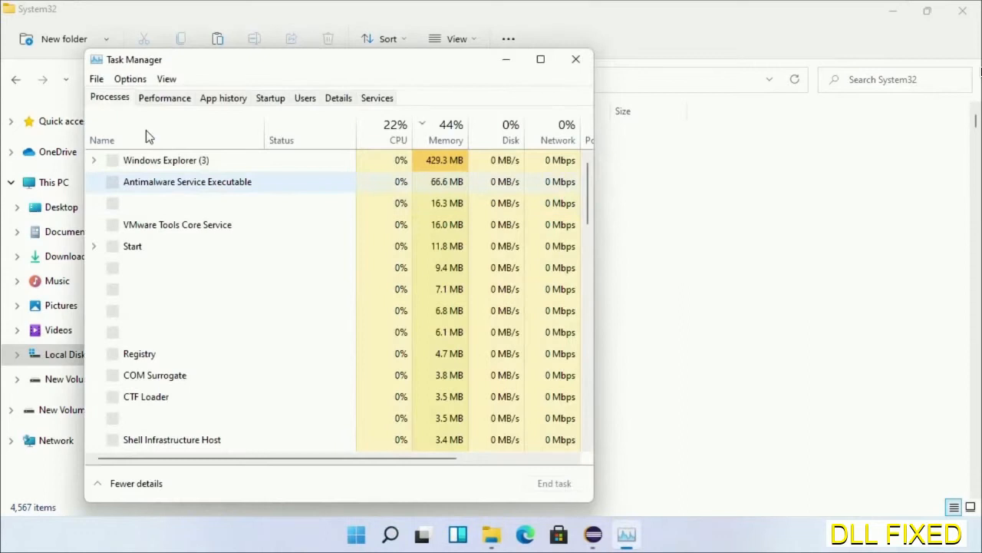
{"action": "left_click", "coordinate": [95, 78]}
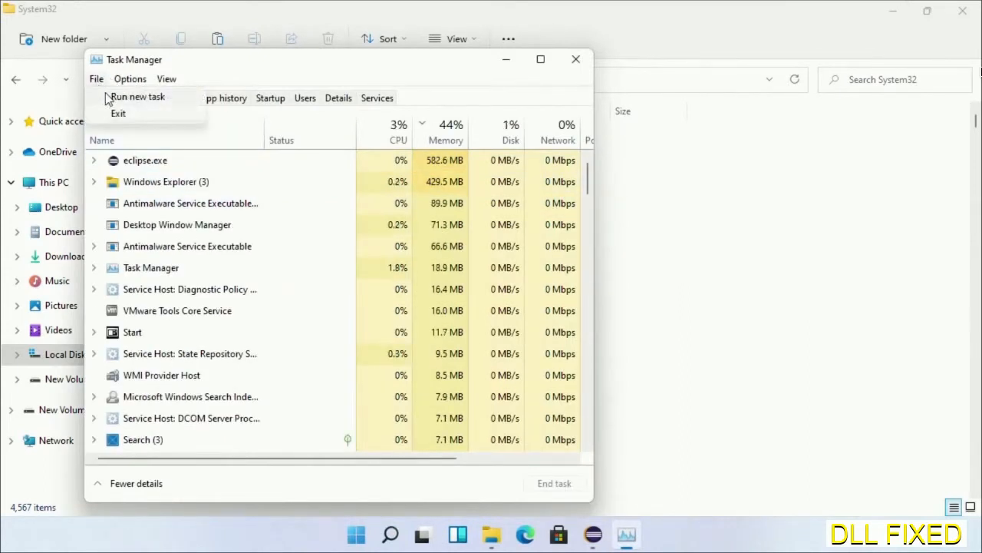
{"action": "left_click", "coordinate": [138, 95]}
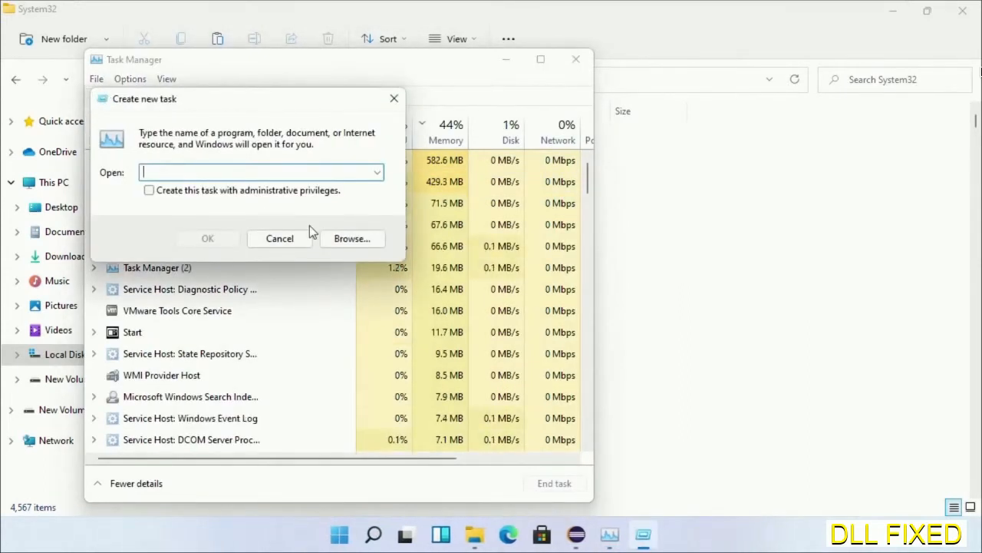
Browse to C:\Windows\System32 and choose cmd.exe as the program for the new task.
{"action": "left_click", "coordinate": [351, 238]}
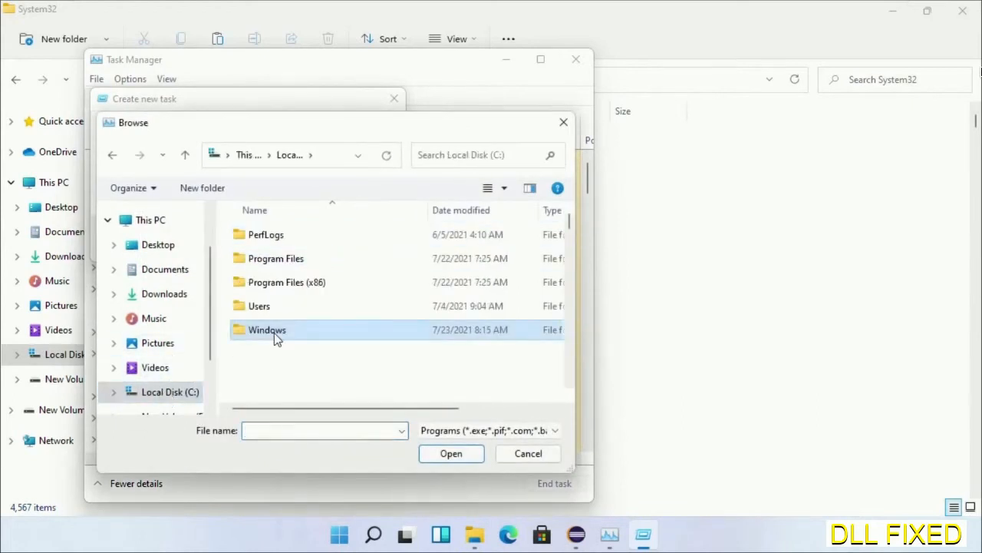
{"action": "double_click", "coordinate": [267, 328]}
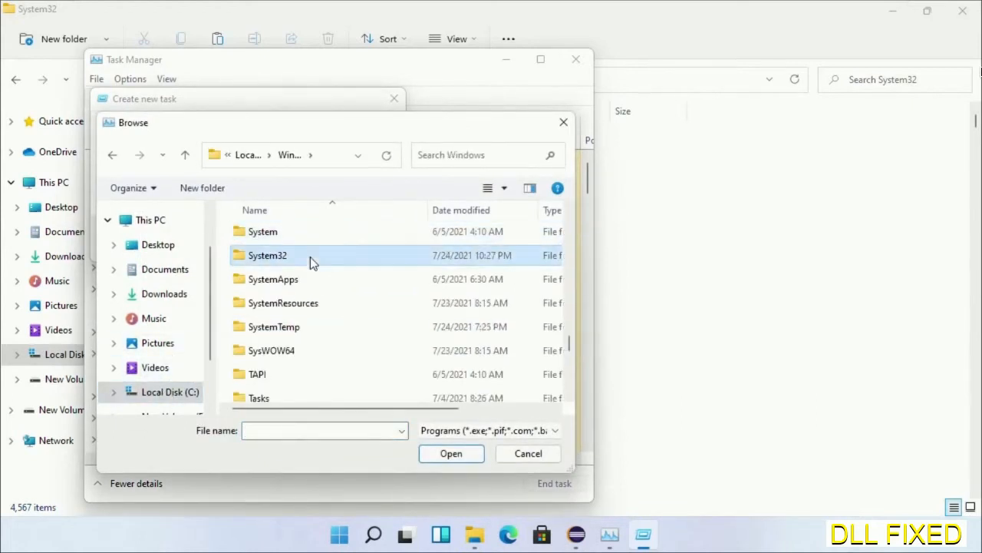
{"action": "double_click", "coordinate": [267, 254]}
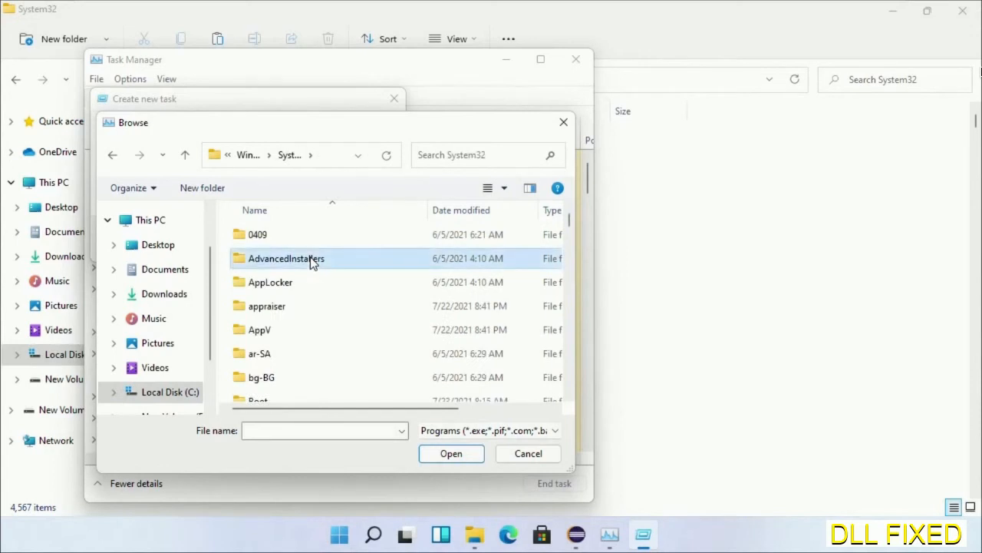
{"action": "scroll", "scroll_direction": "down", "scroll_amount": 3}
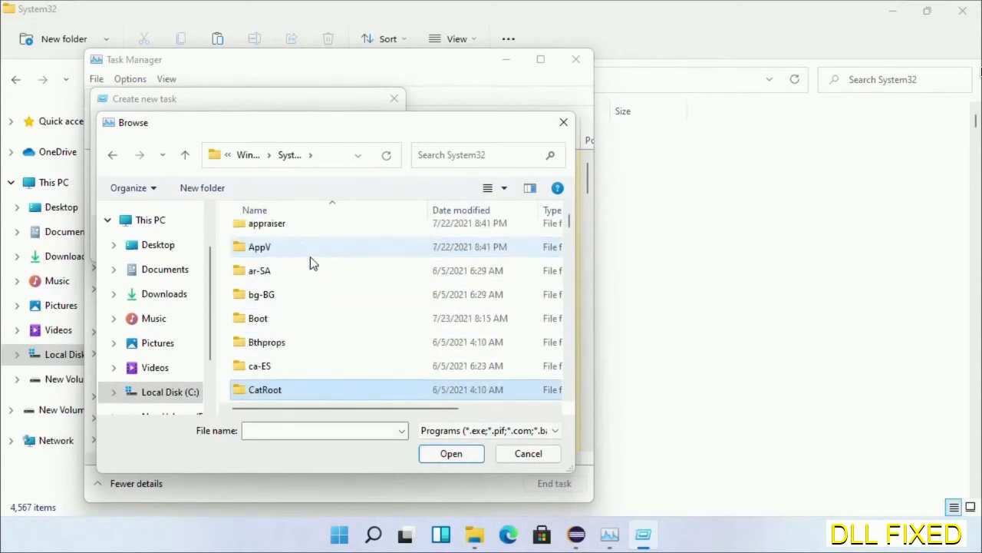
{"action": "scroll", "scroll_direction": "down", "scroll_amount": 3}
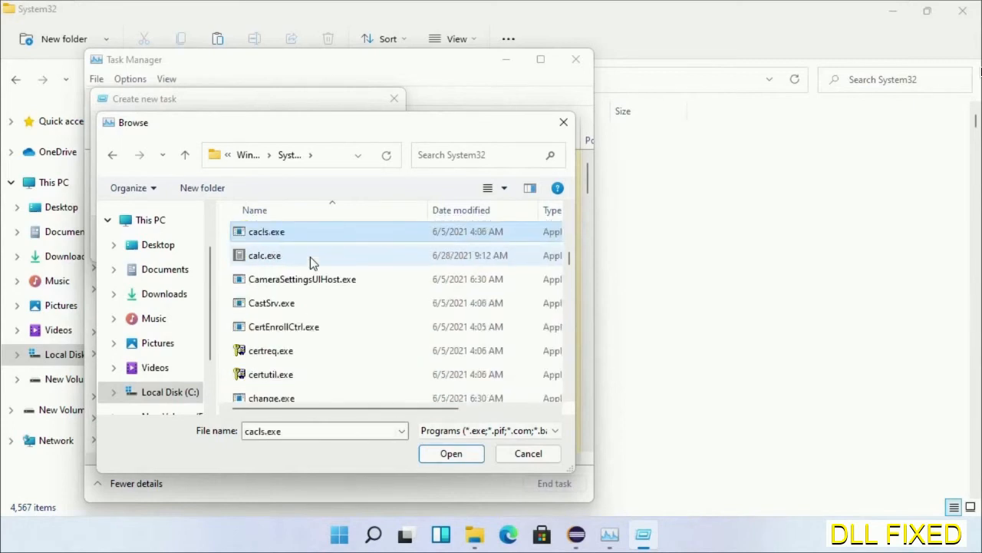
{"action": "mouse_move", "coordinate": [310, 298]}
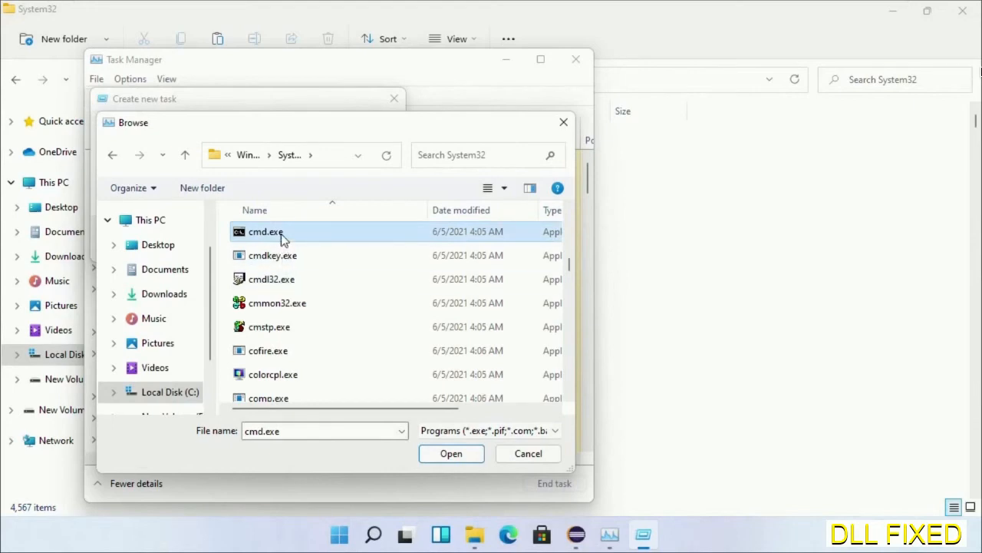
{"action": "left_click", "coordinate": [451, 453]}
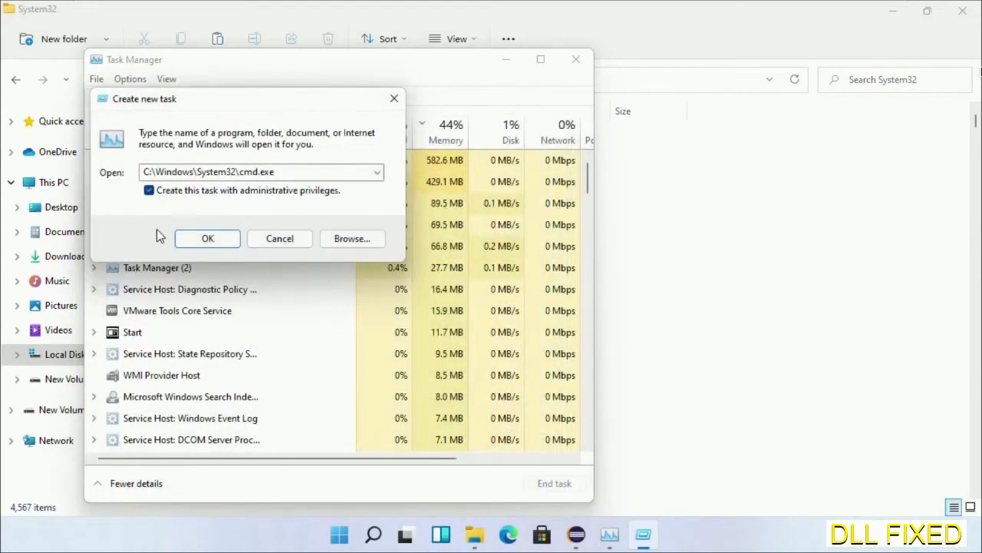
Launch the admin Command Prompt and schedule 'chkdsk c: /f /r' for the next restart, answering Y.
{"action": "left_click", "coordinate": [207, 237]}
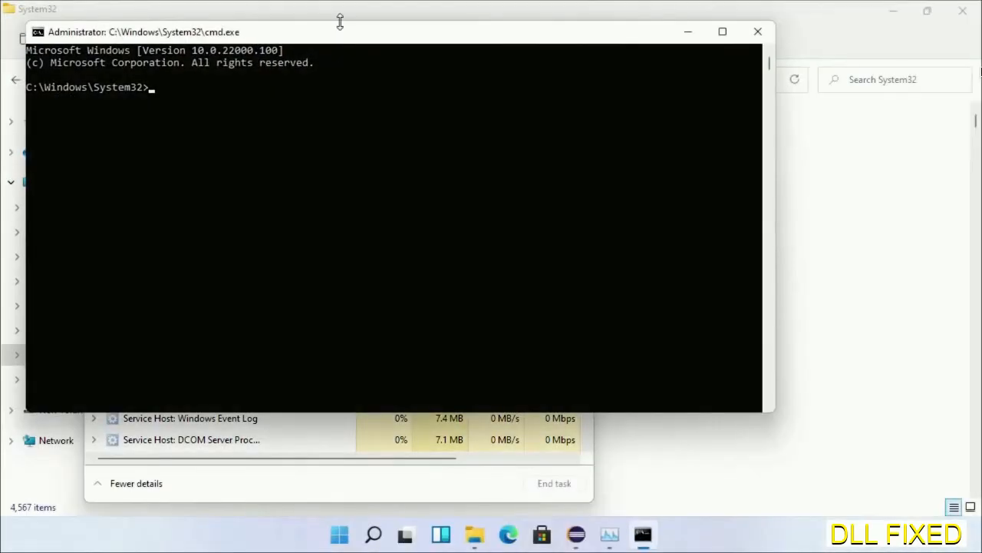
{"action": "left_click", "coordinate": [721, 31]}
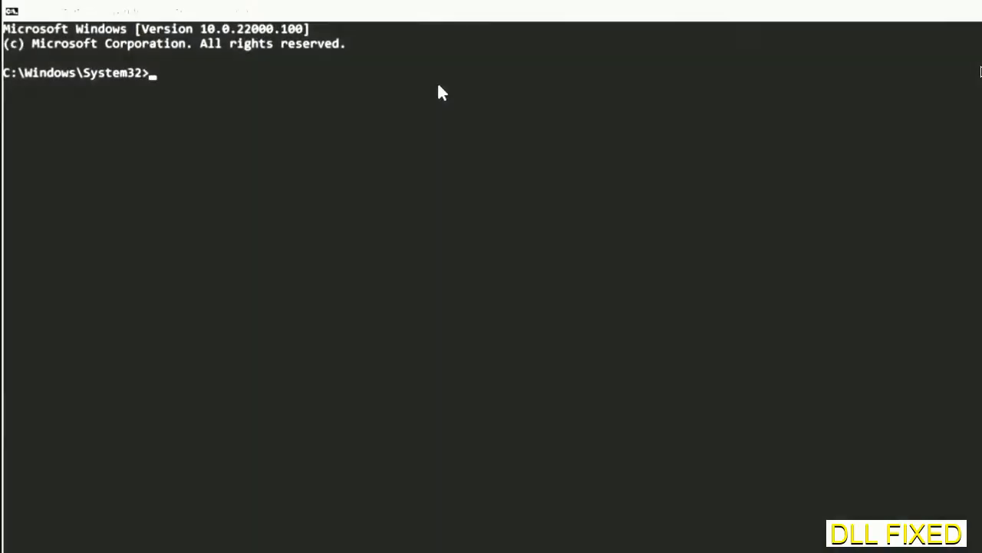
{"action": "type", "text": "chkdsk c /f /r"}
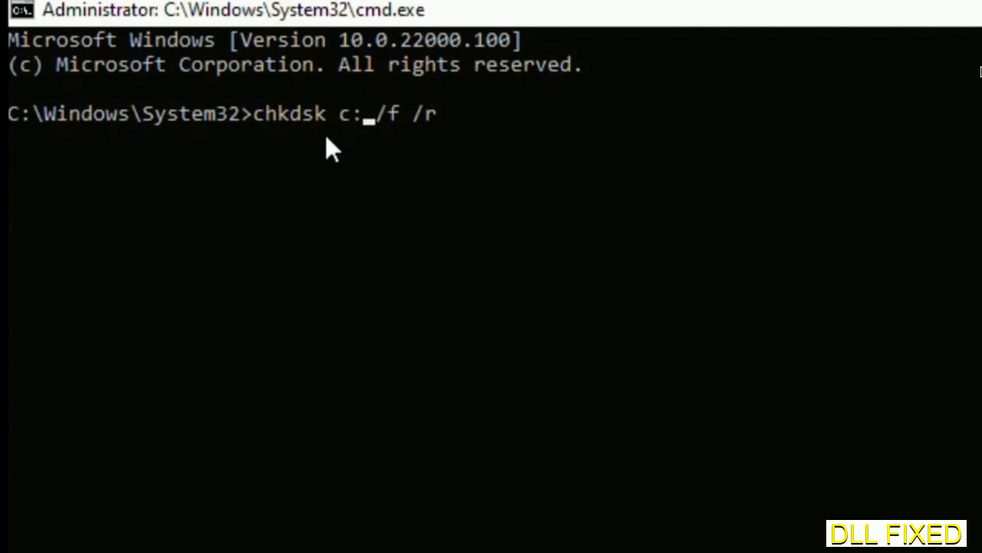
{"action": "key", "text": "enter"}
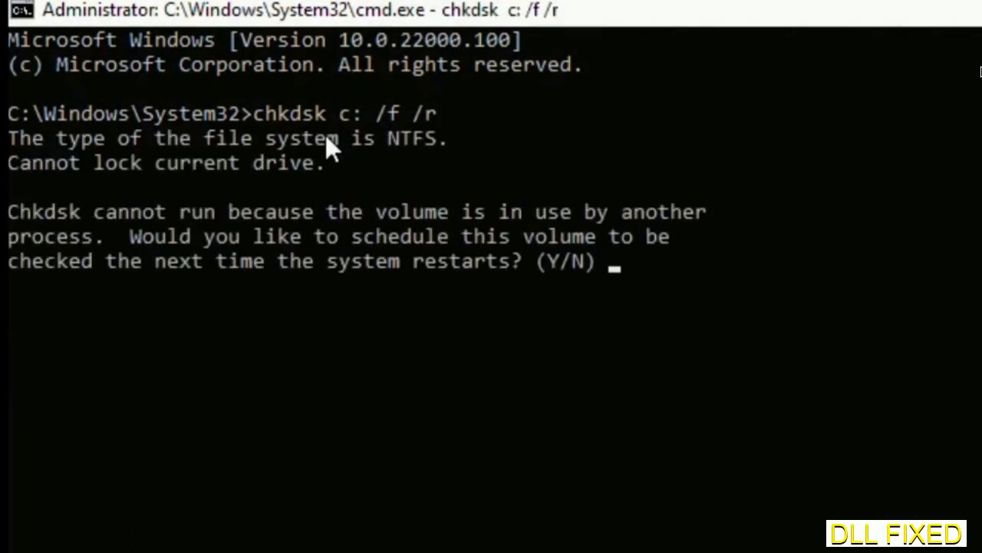
{"action": "type", "text": "Y"}
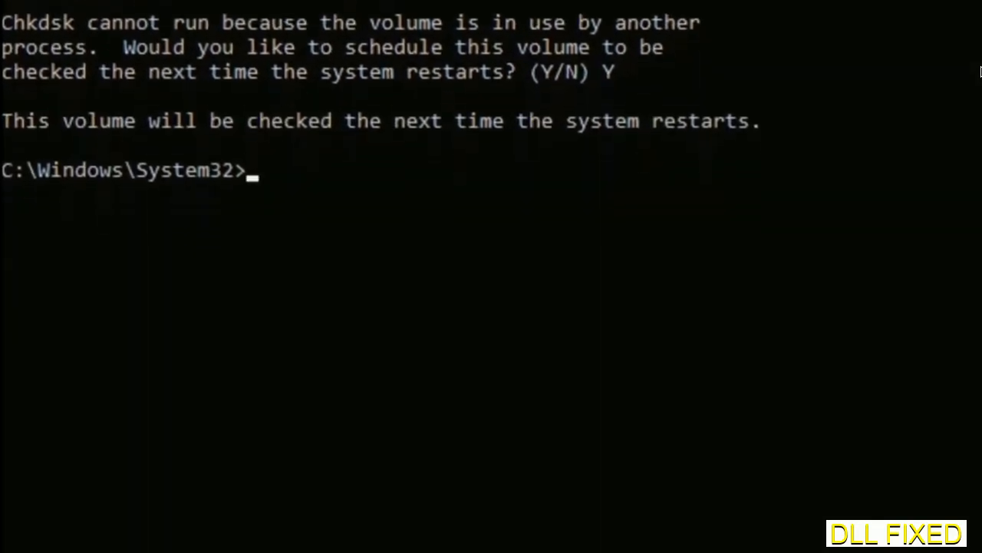
Enter 'sfc /scannow' to start a full system file scan.
{"action": "type", "text": "sfc"}
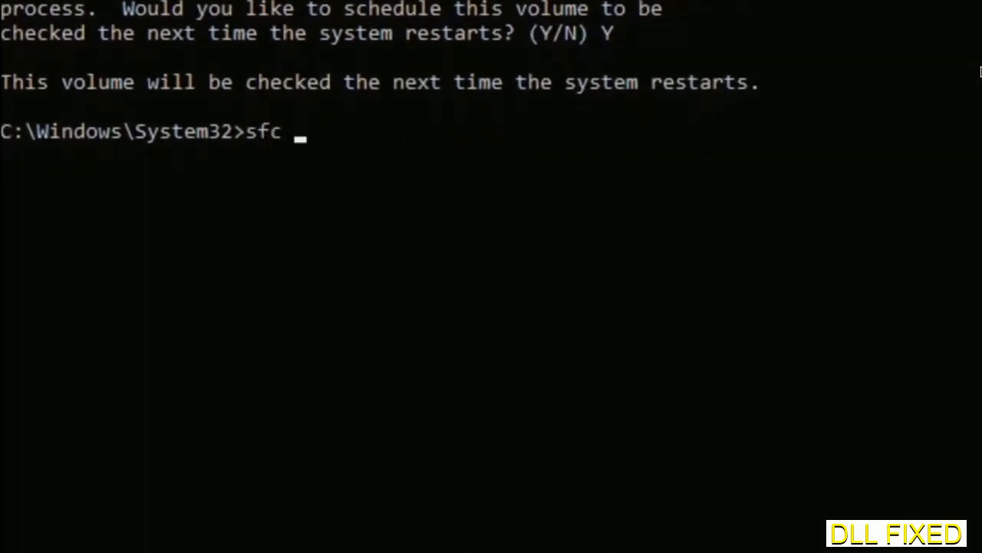
{"action": "type", "text": "/scanno"}
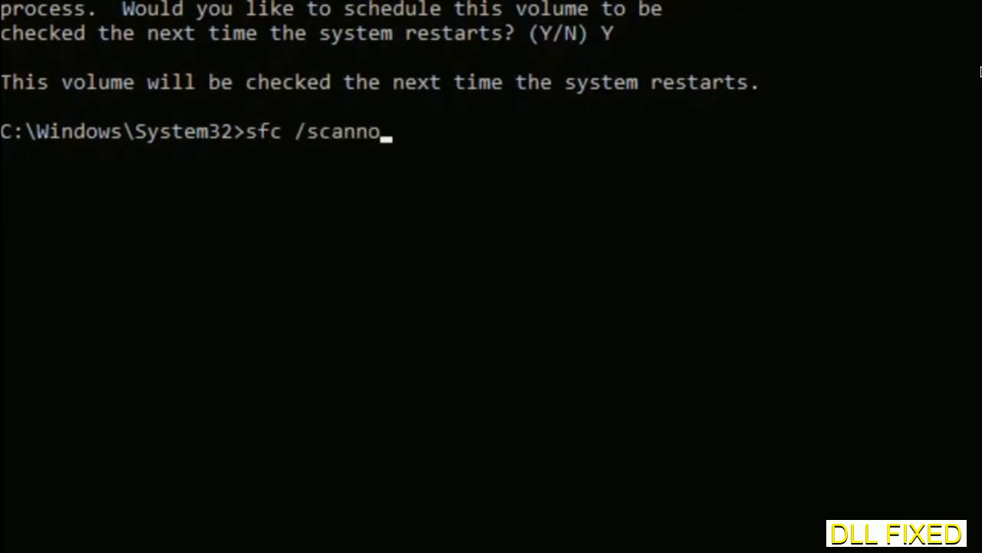
{"action": "type", "text": "w"}
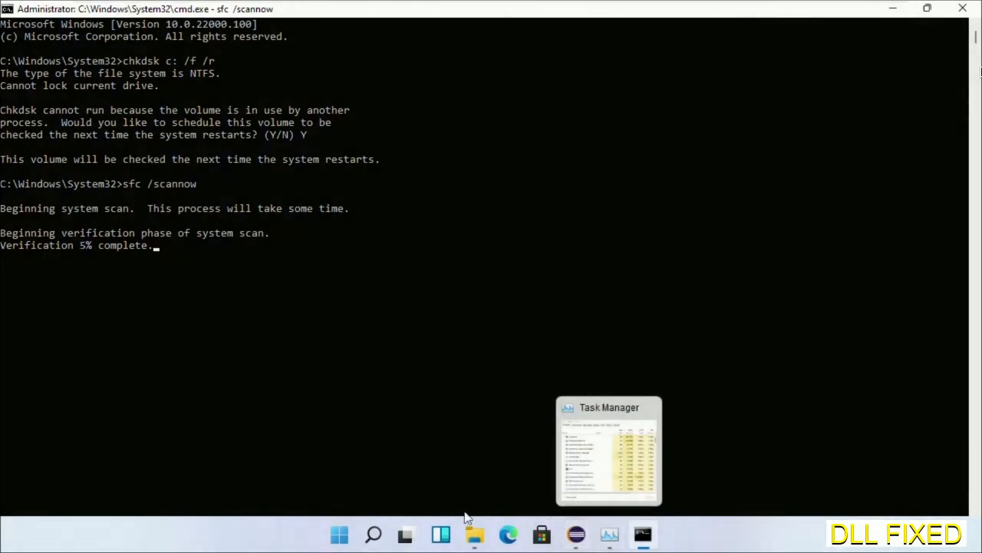
From Task Manager, run a second cmd.exe task with administrative privileges.
{"action": "left_click", "coordinate": [608, 534]}
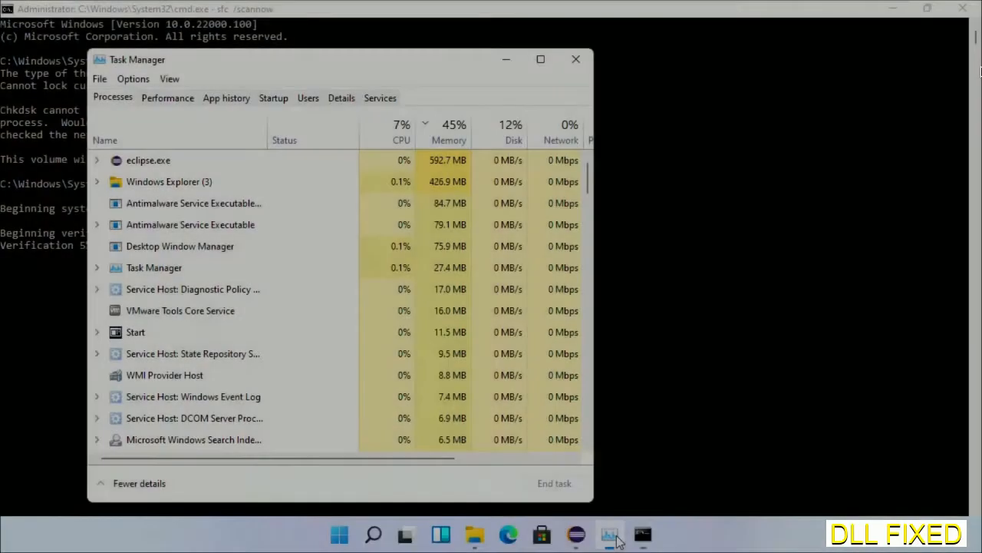
{"action": "left_click", "coordinate": [98, 78]}
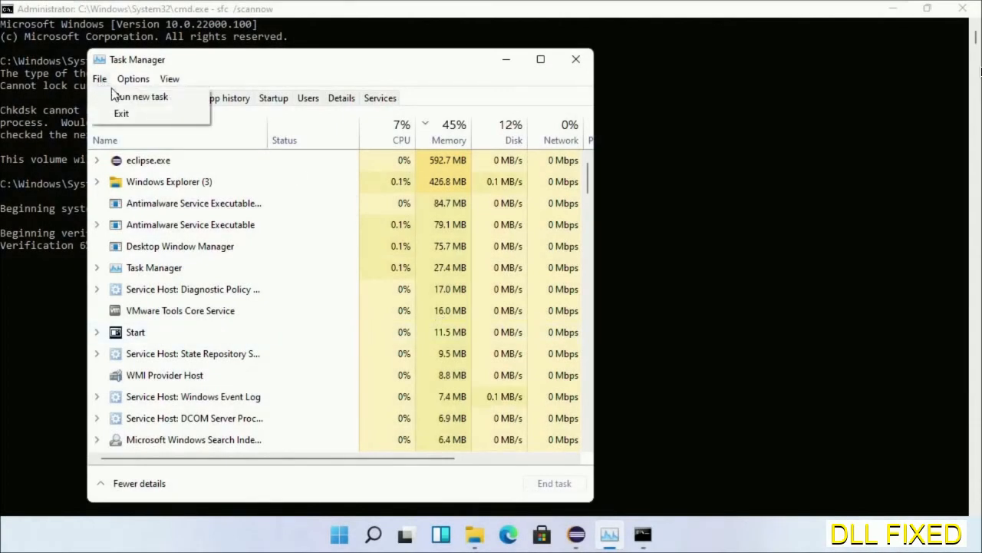
{"action": "left_click", "coordinate": [141, 95]}
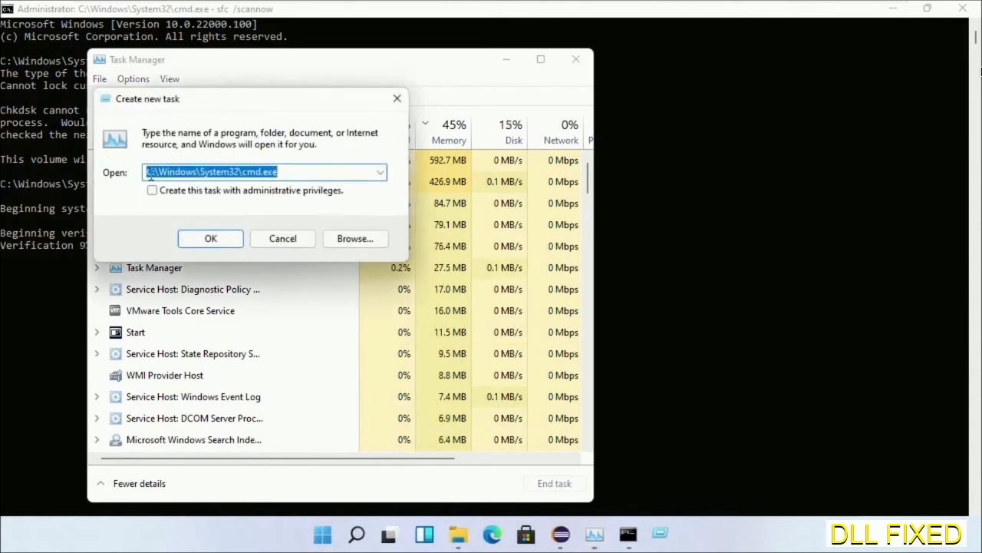
{"action": "left_click", "coordinate": [152, 190]}
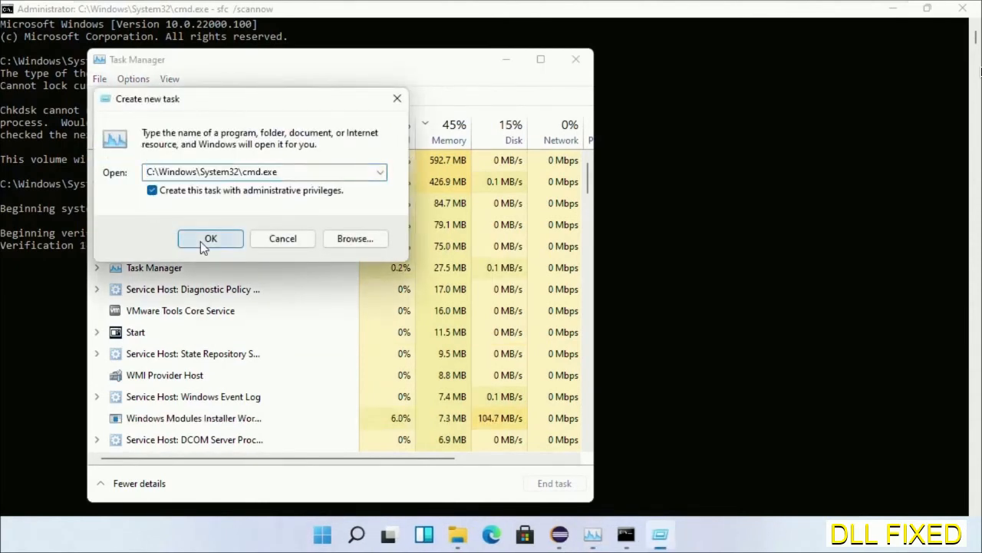
{"action": "left_click", "coordinate": [210, 238]}
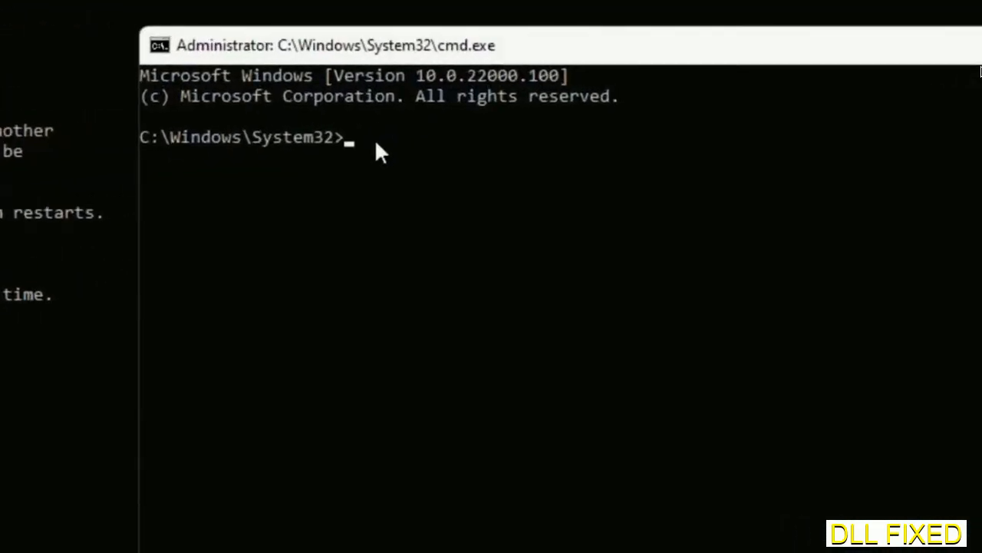
Enter regsvr32 "C:\Windows\System32\myMissingDllFile.dll" and bring up the Start menu power options.
{"action": "type", "text": "regsvr32 \"C:\\Windows\\System32\\myMissingDllFile.dll\""}
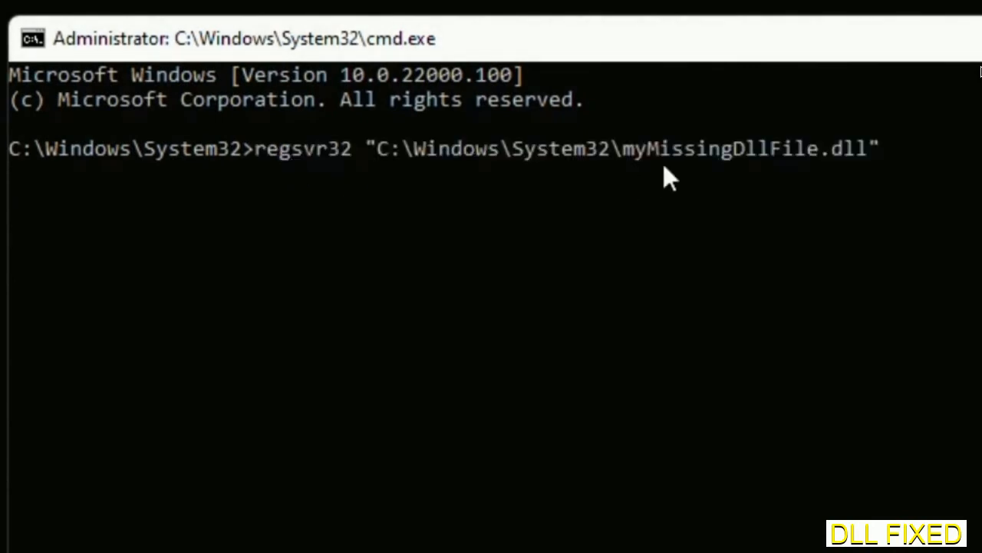
{"action": "mouse_move", "coordinate": [632, 169]}
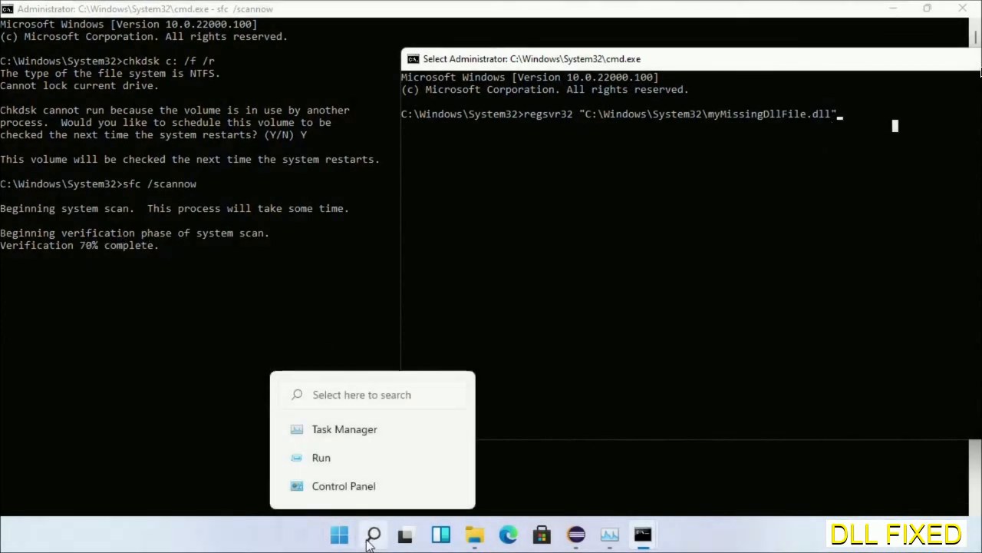
{"action": "left_click", "coordinate": [340, 534]}
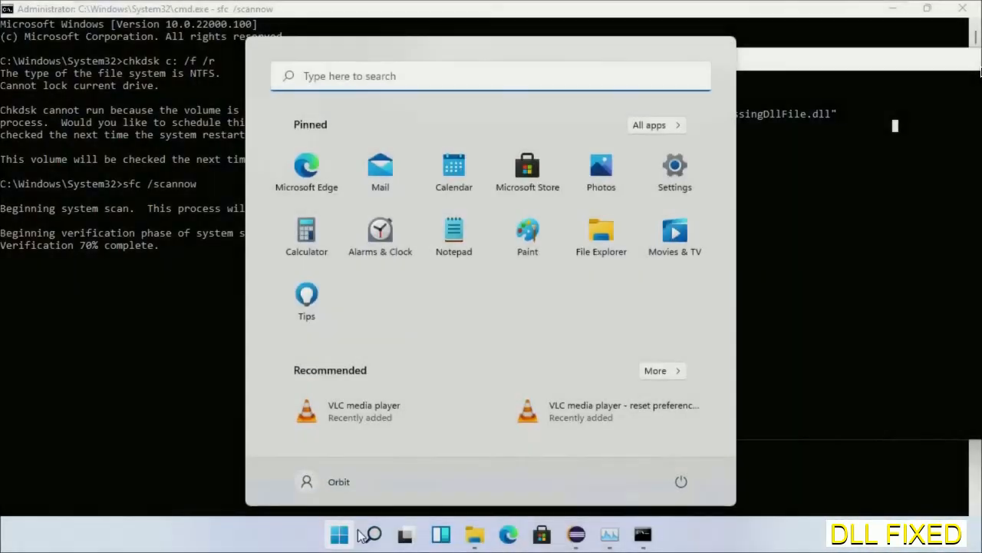
{"action": "left_click", "coordinate": [682, 482]}
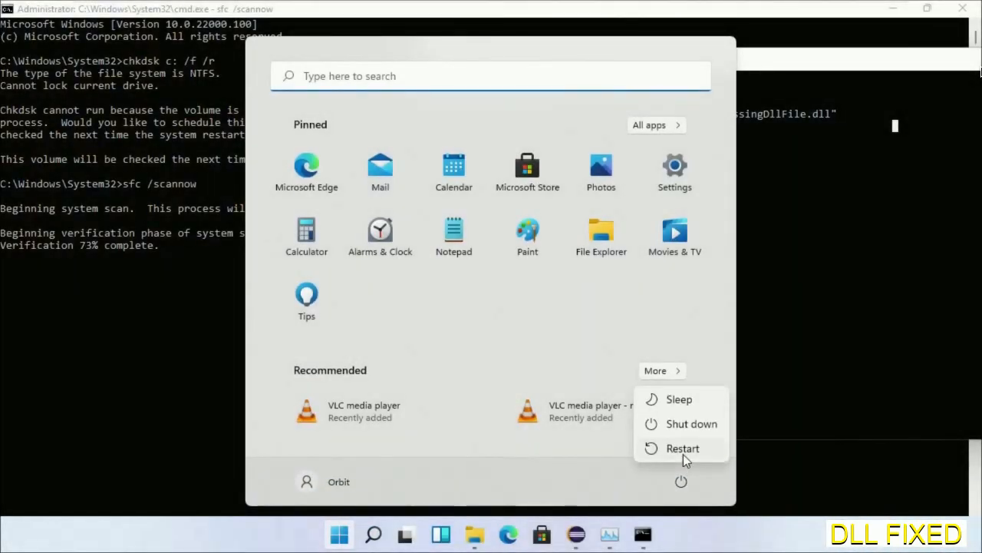